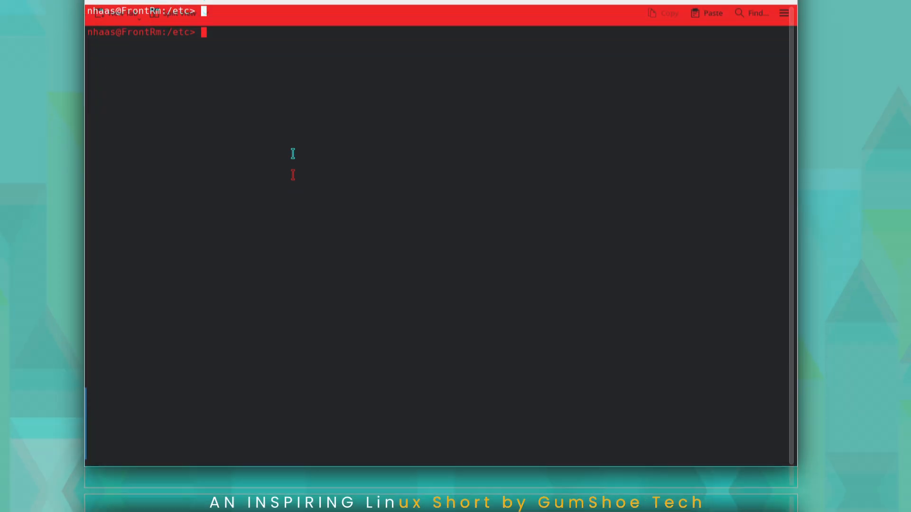
Step: Run 'sudo zypper up' to list the 16 pending package upgrades
type("sudo")
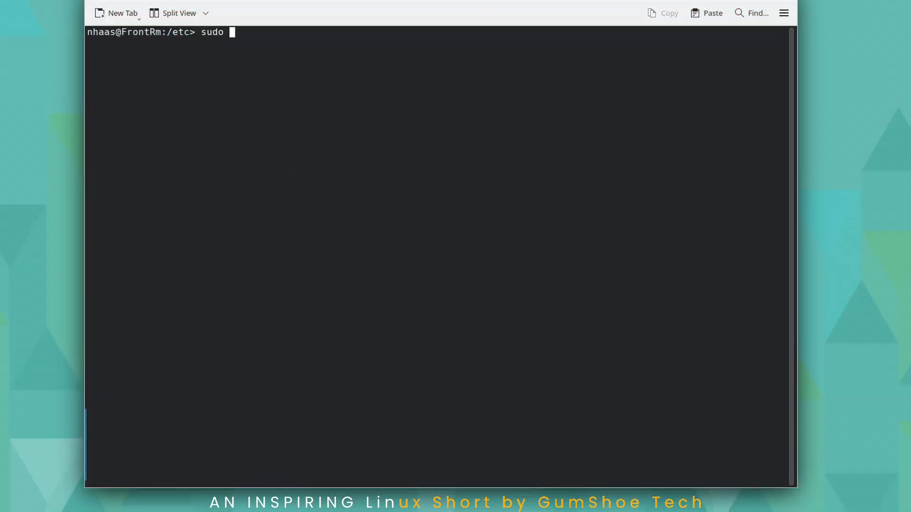
type("zypper up")
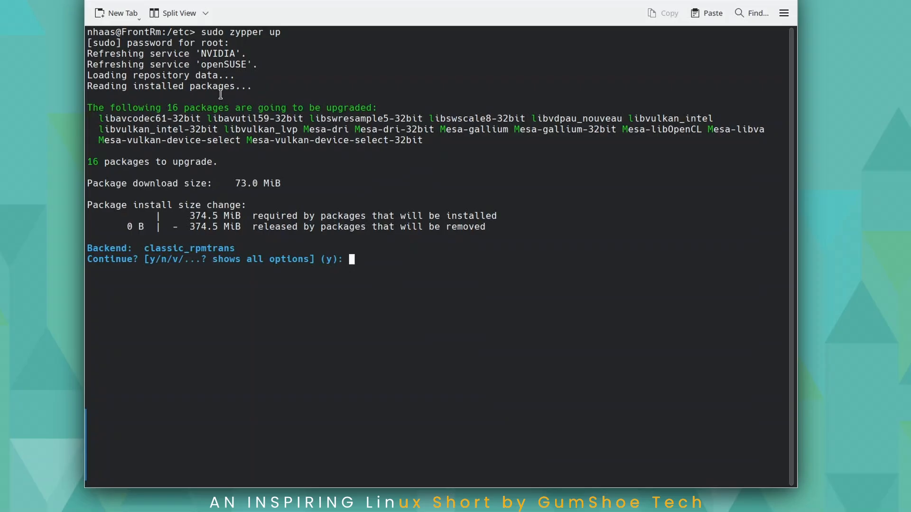
Step: Answer 'y' at the Continue prompt so the 16 packages start downloading
type("y")
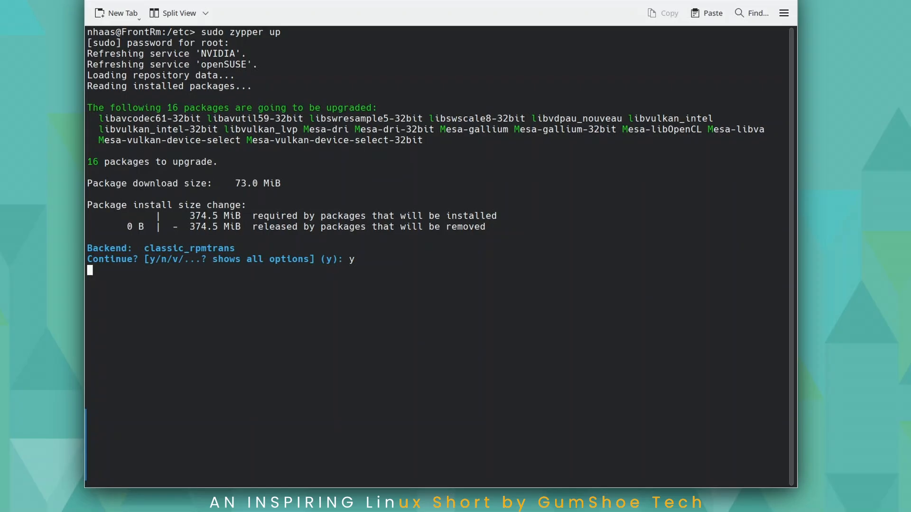
key("Return")
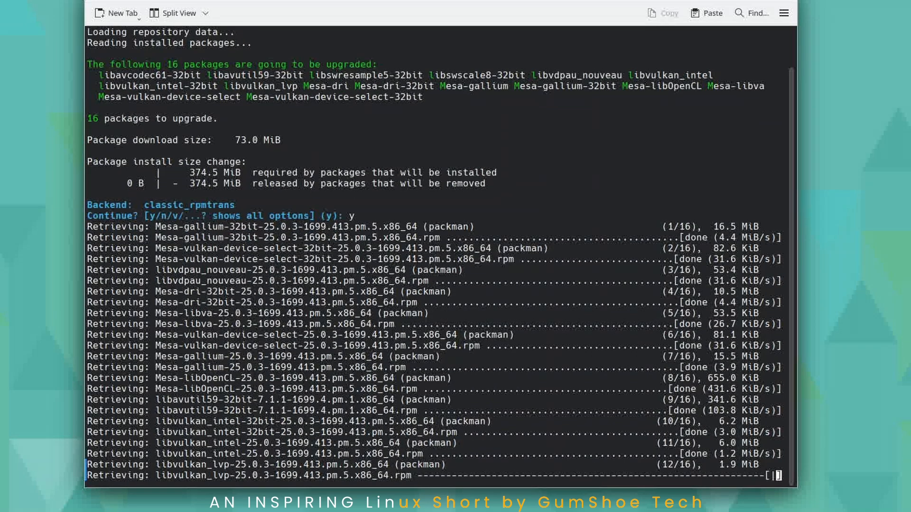
Step: Scroll through the output while all 16 packages install and the prompt returns
scroll("down", 3)
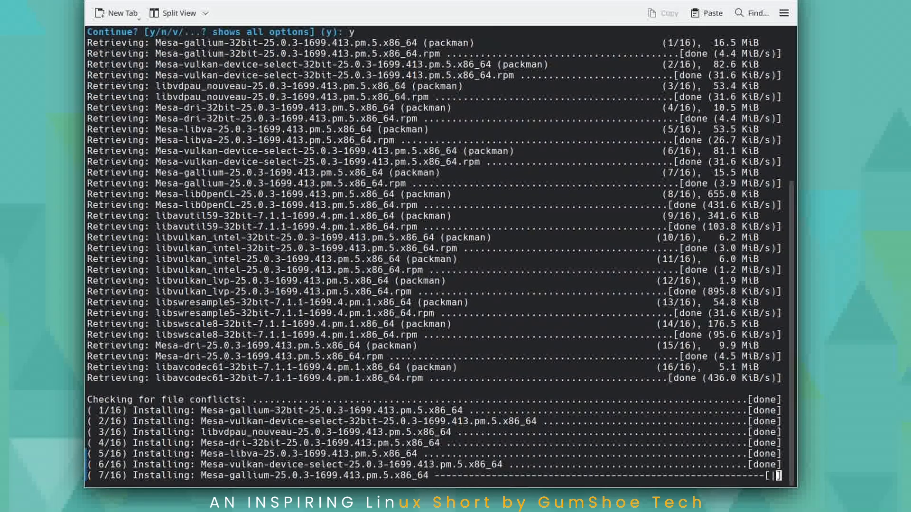
scroll("down", 3)
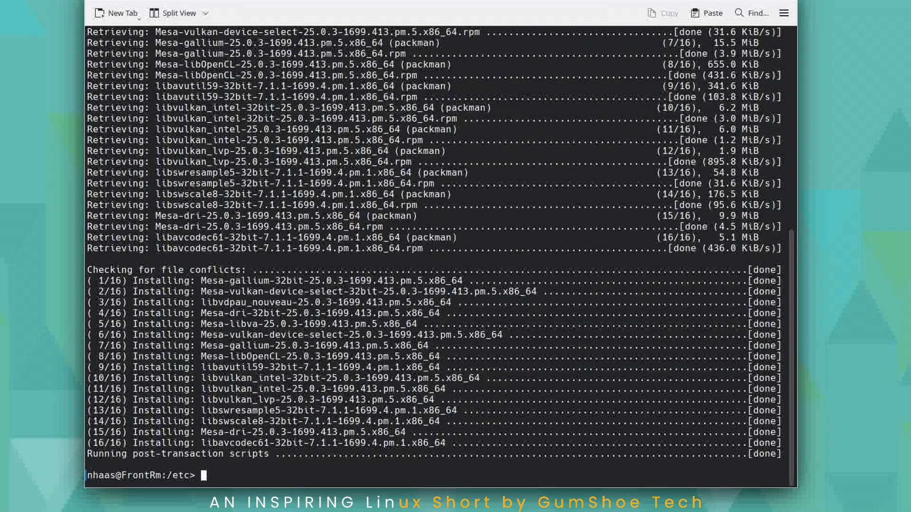
Step: Edit the recalled command into 'sudo zypper dup' and run it
type("sudo zypper up")
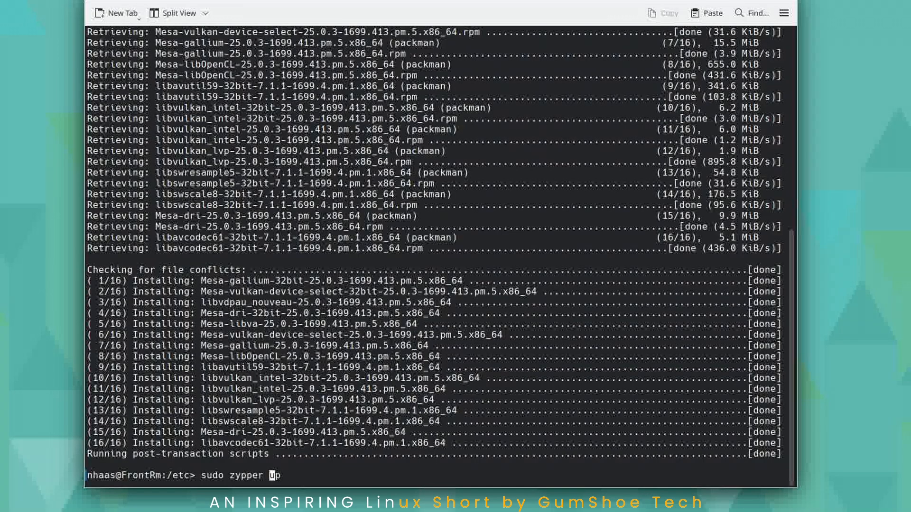
type("d")
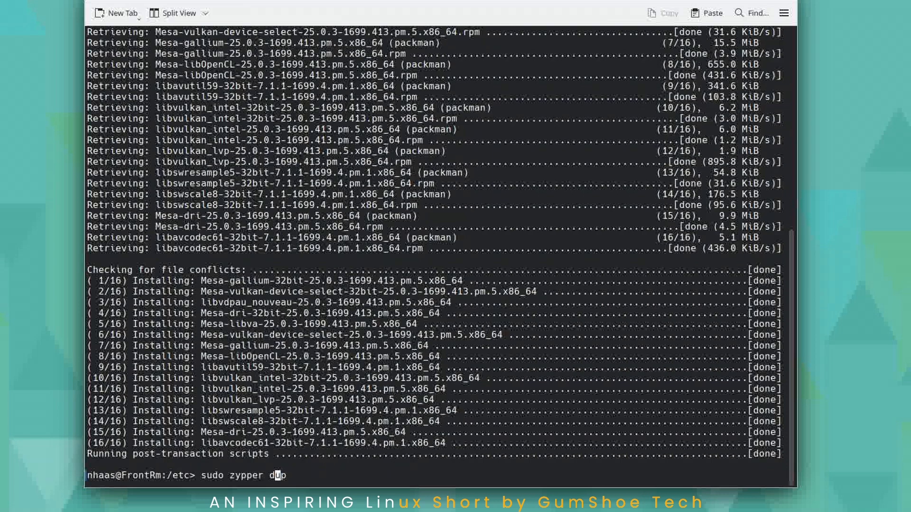
key("Return")
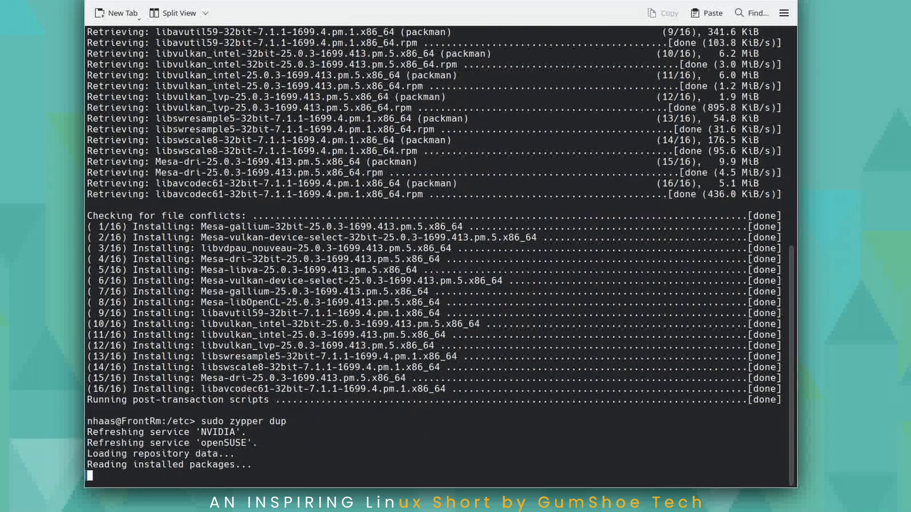